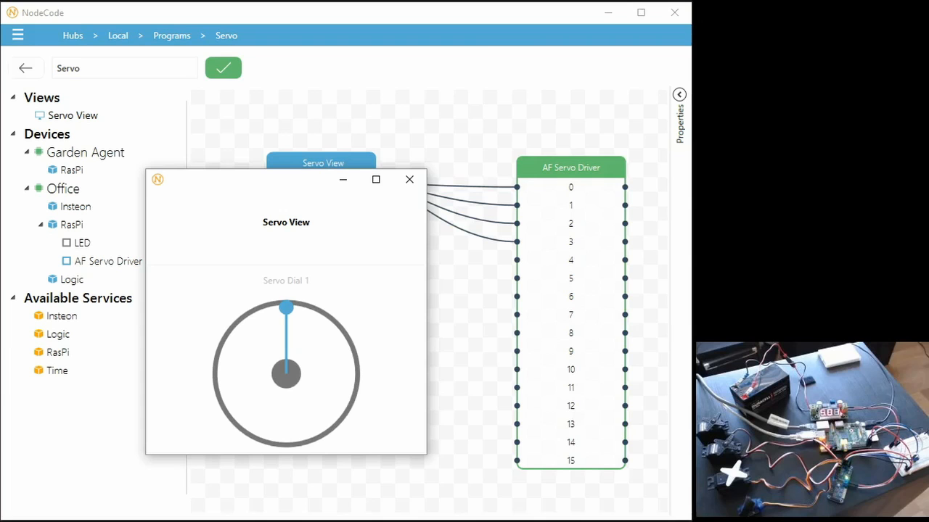
mouse_move(178, 183)
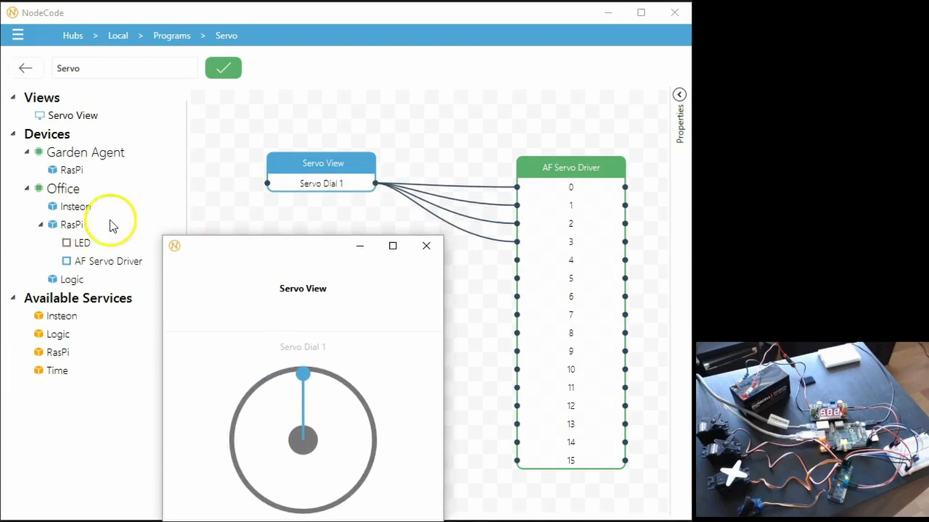
- Move the Servo View preview window aside to reveal the node wiring to AF Servo Driver
left_click_drag(302, 247, 229, 211)
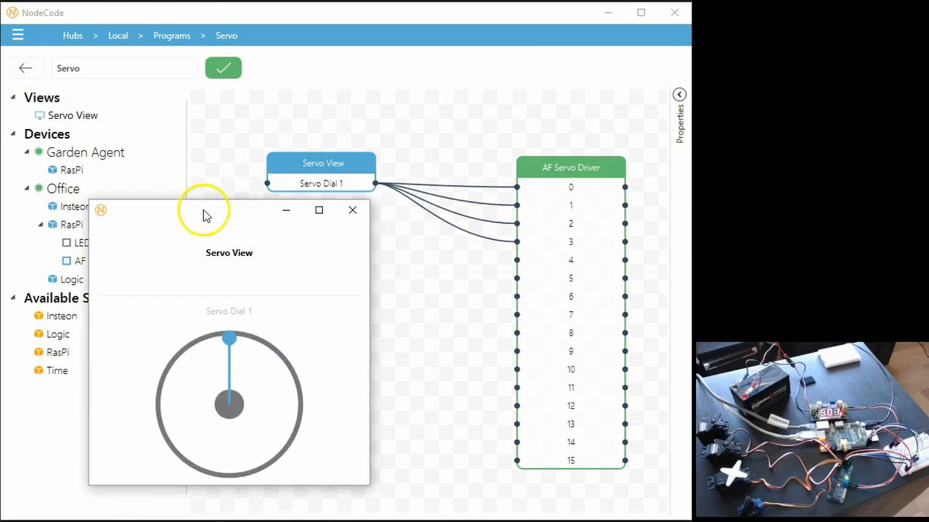
mouse_move(332, 204)
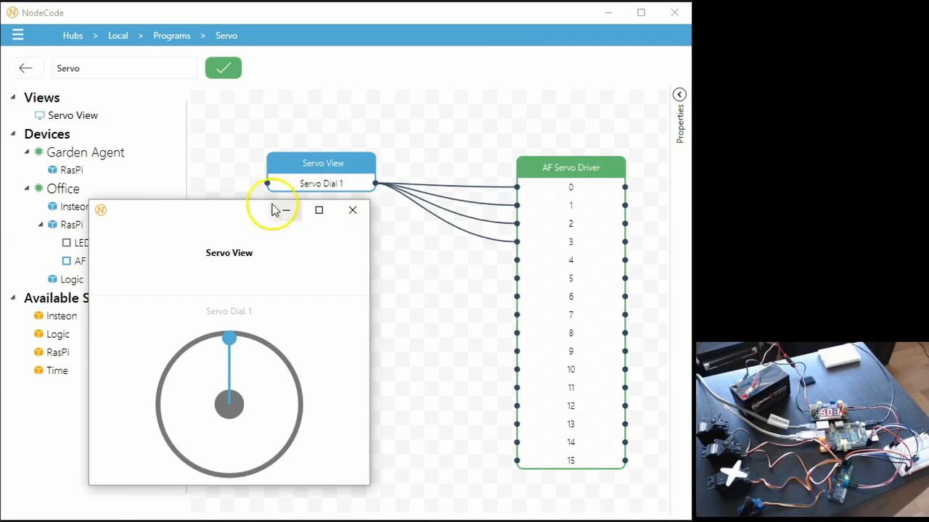
mouse_move(572, 175)
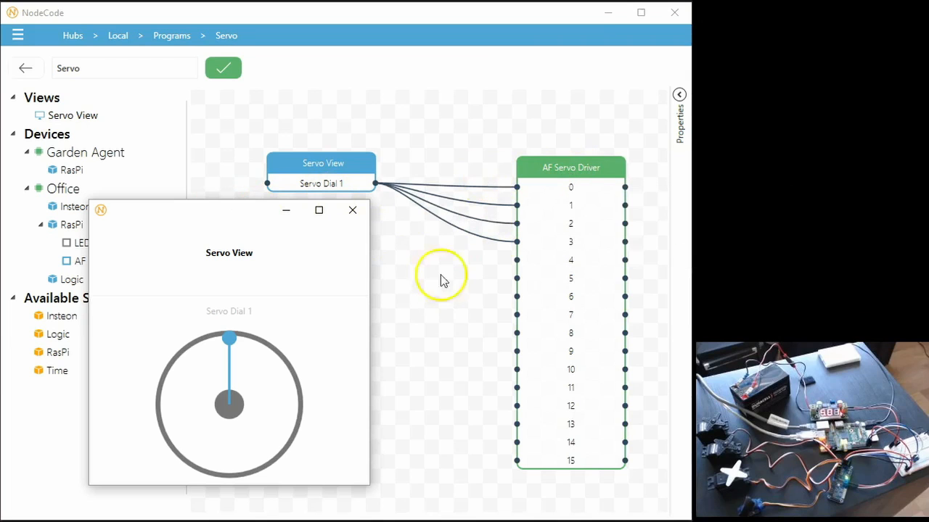
mouse_move(517, 192)
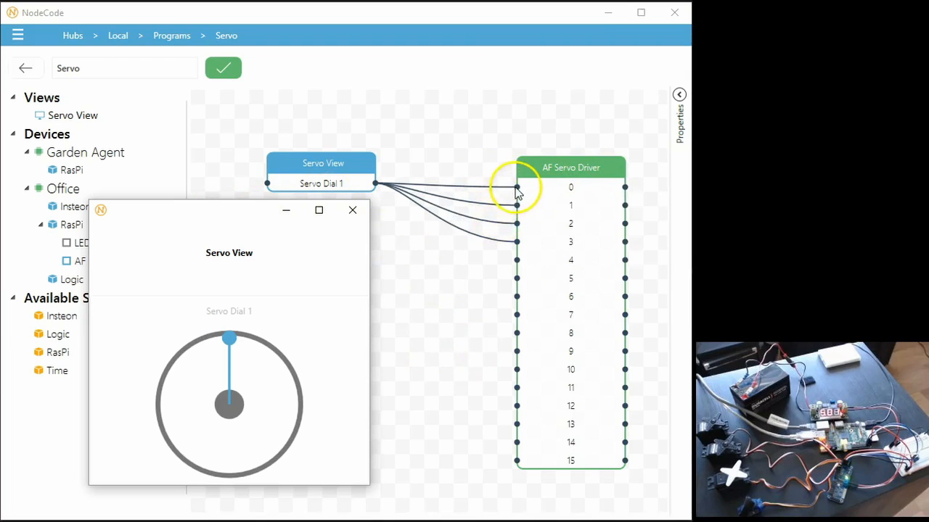
mouse_move(500, 412)
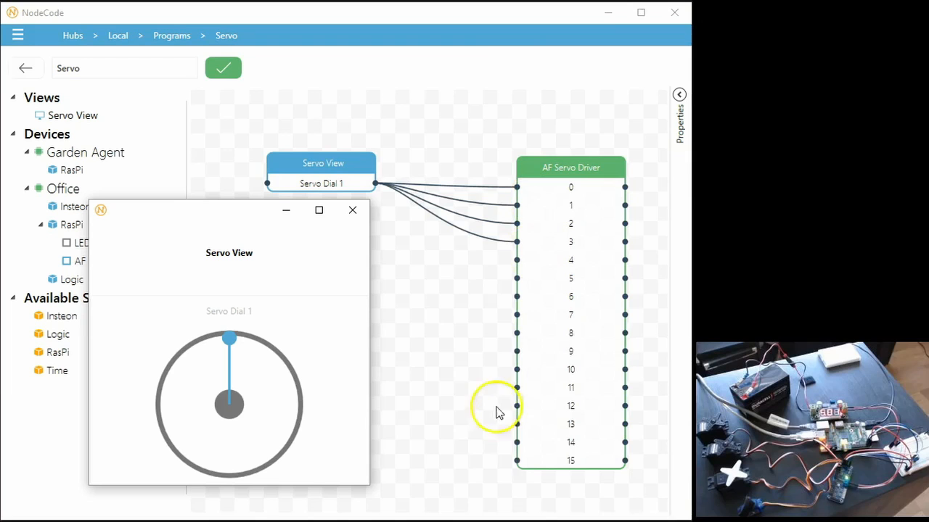
mouse_move(572, 175)
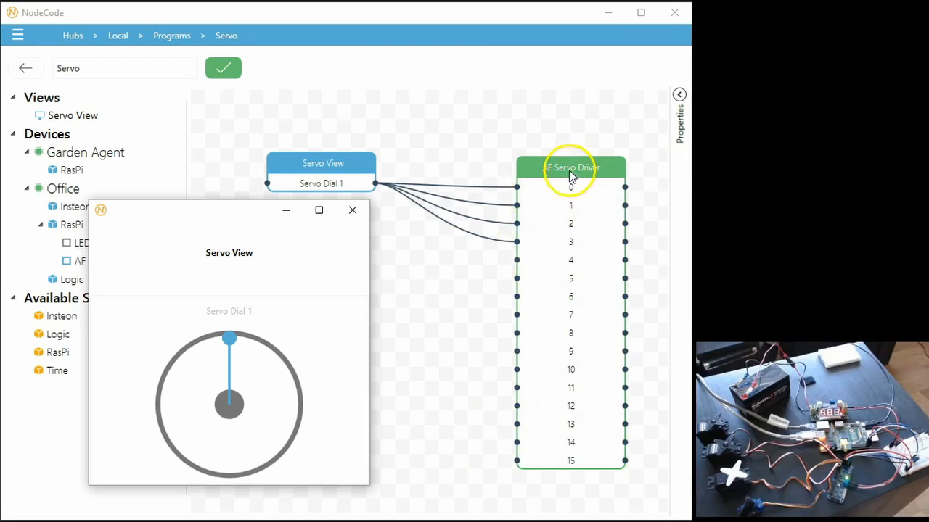
mouse_move(572, 169)
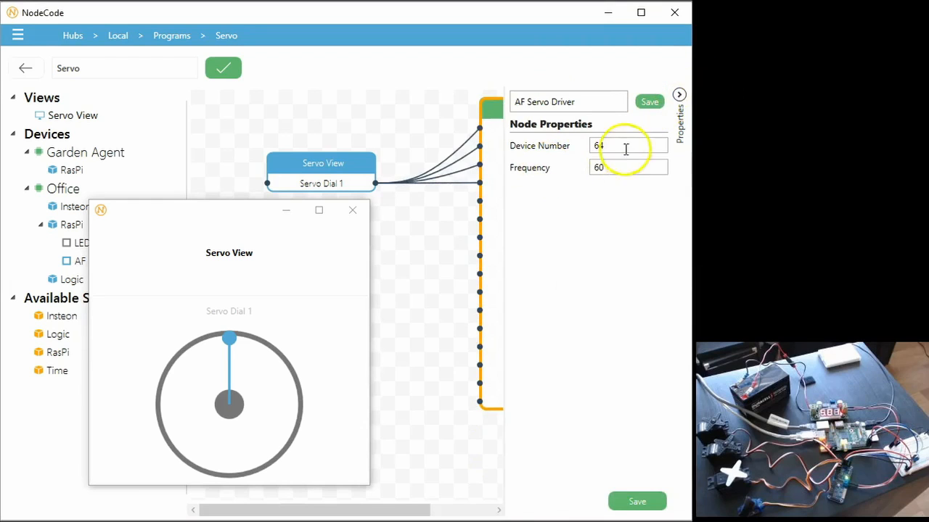
- Close the AF Servo Driver properties after confirming device number 64 and frequency 60
left_click(679, 95)
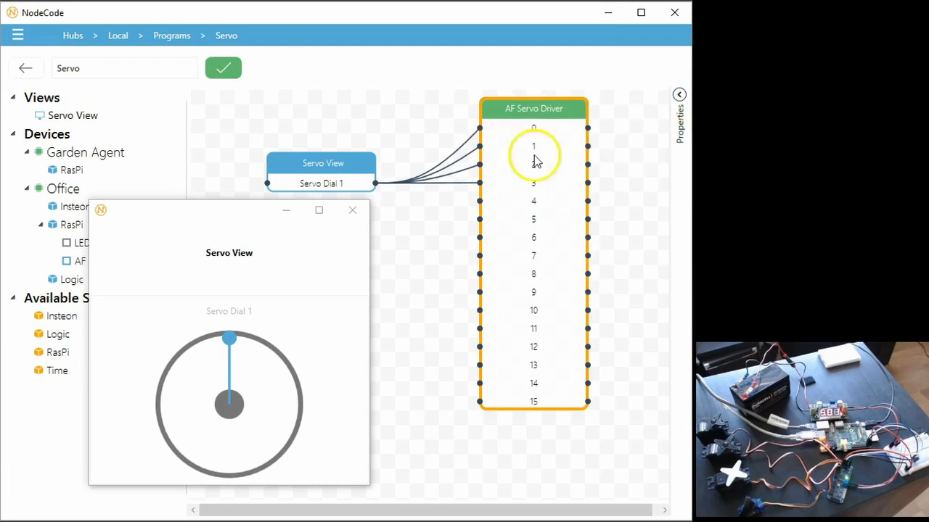
mouse_move(521, 105)
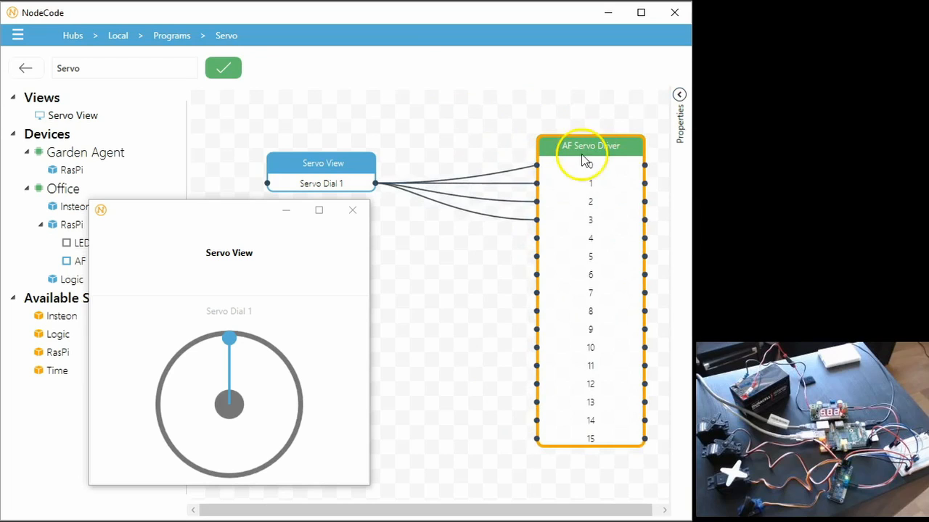
mouse_move(588, 152)
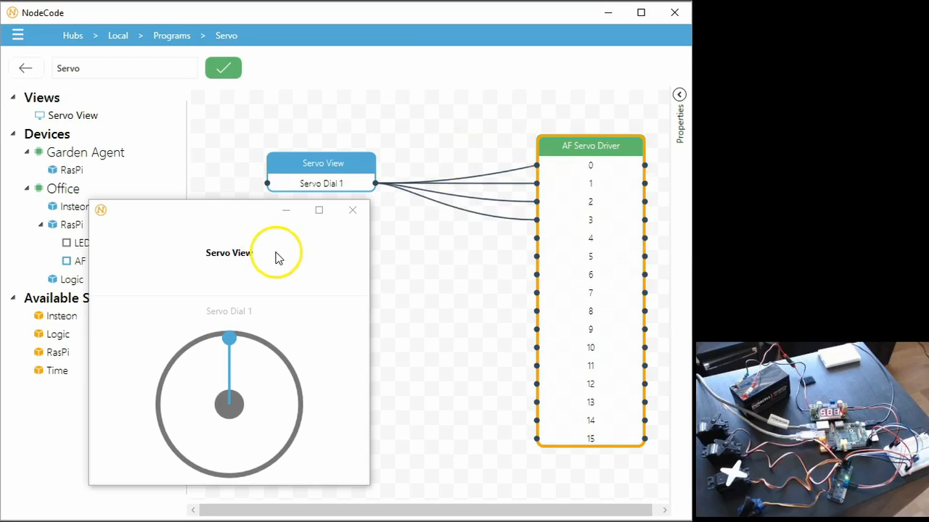
mouse_move(530, 238)
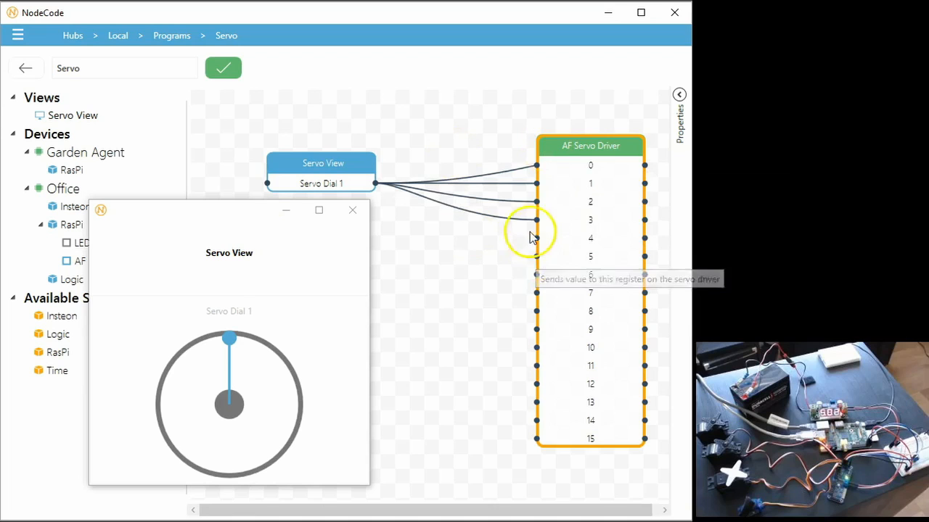
mouse_move(540, 191)
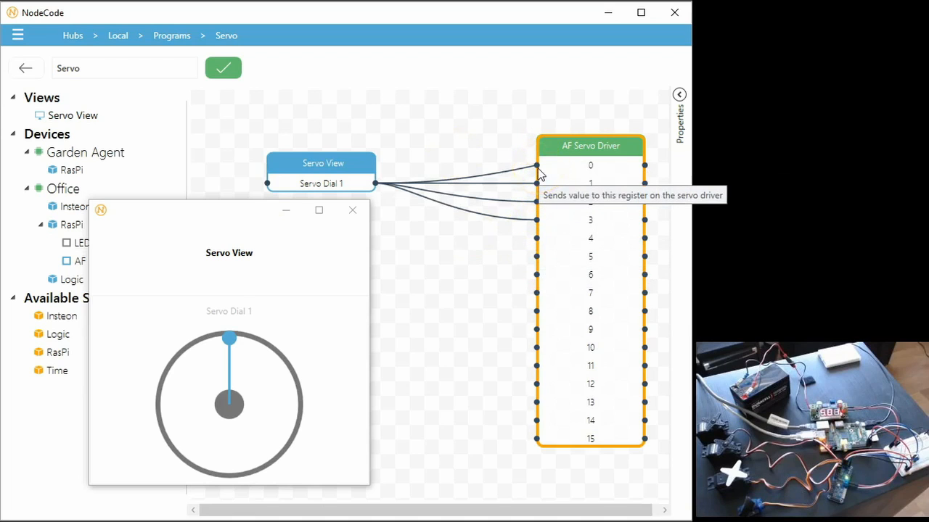
mouse_move(568, 198)
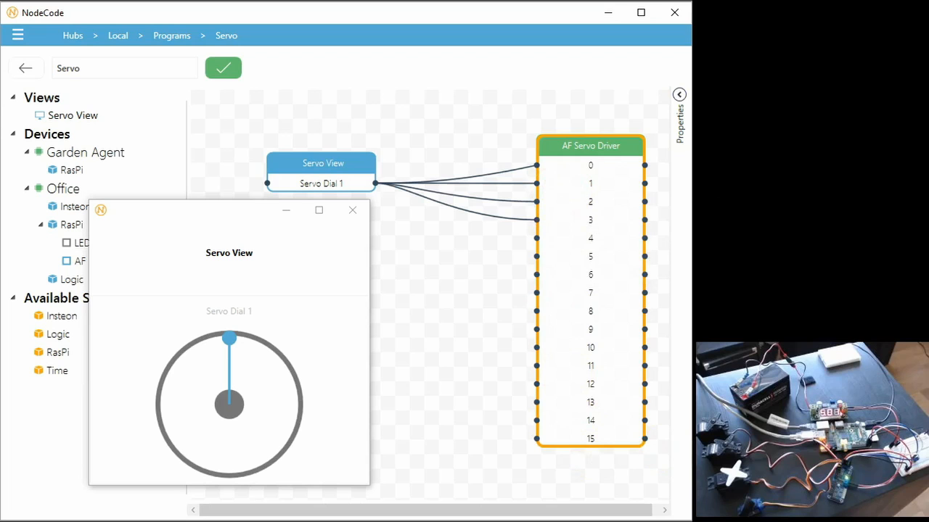
mouse_move(161, 220)
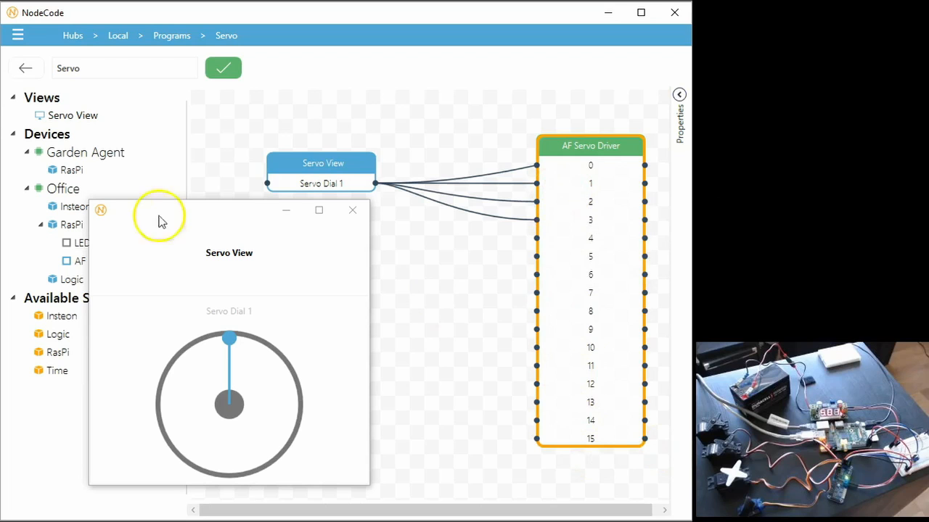
mouse_move(200, 230)
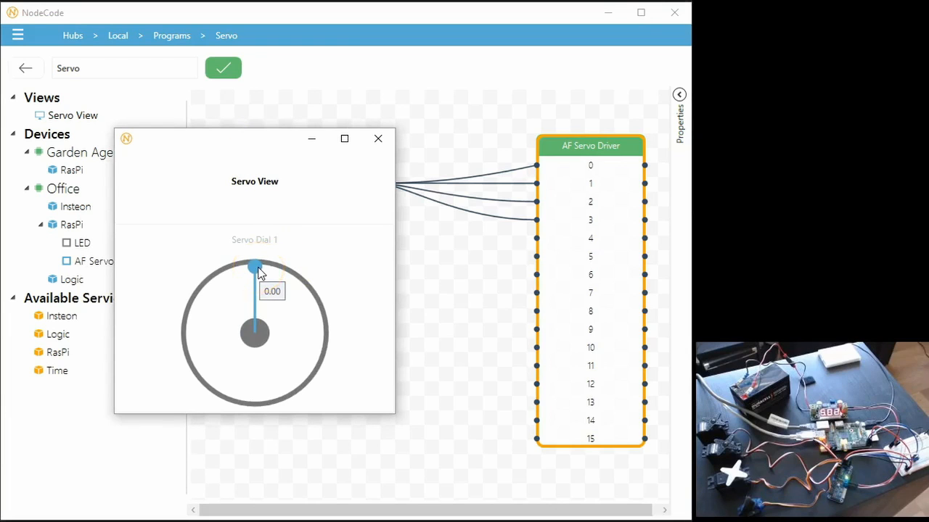
- Sweep Servo Dial 1 down to the bottom and back up, settling it near the top
left_click_drag(254, 267, 254, 395)
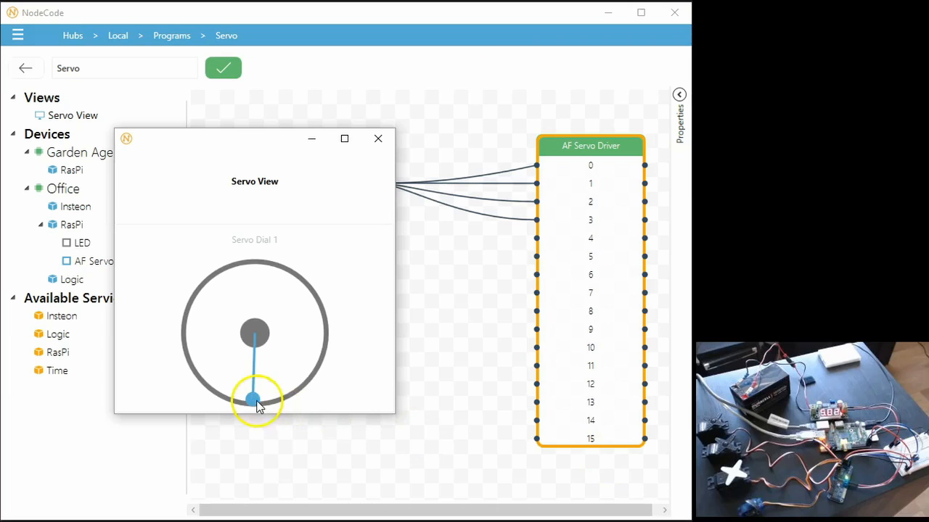
left_click_drag(254, 400, 254, 267)
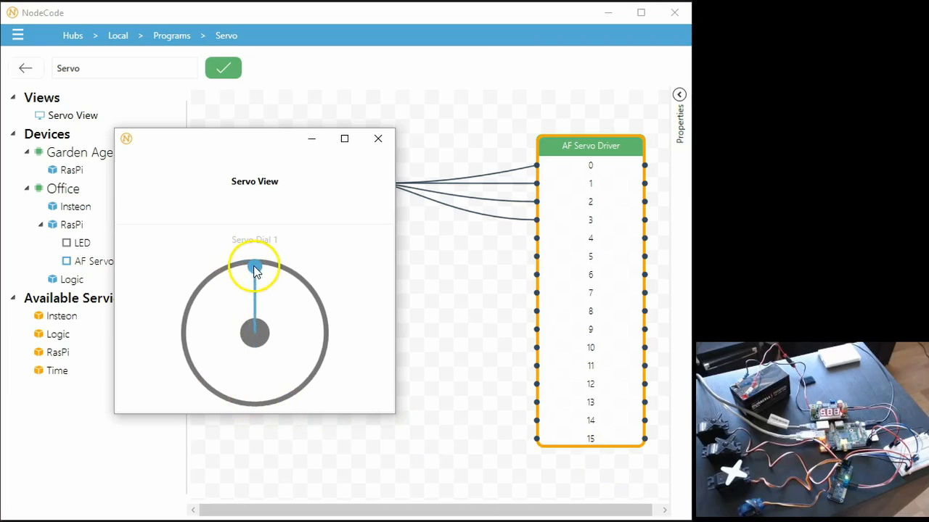
left_click_drag(254, 264, 245, 267)
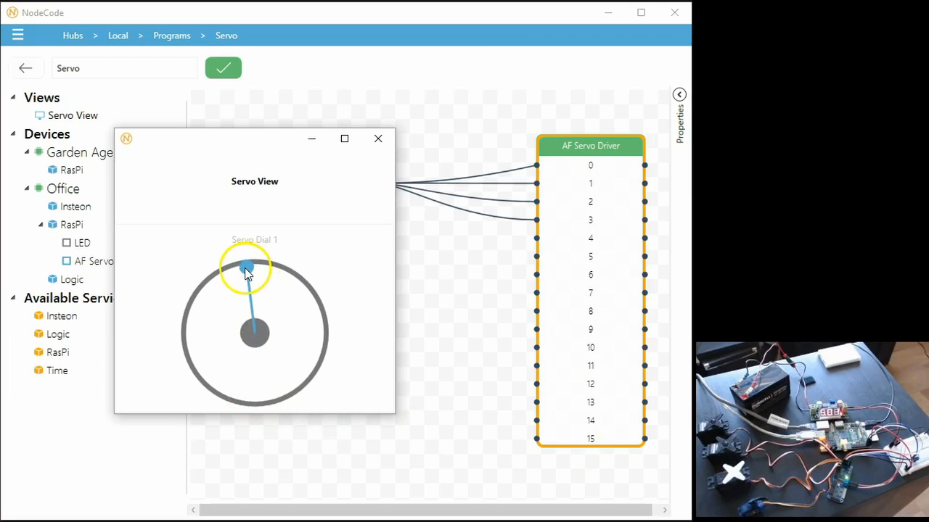
left_click_drag(245, 267, 263, 267)
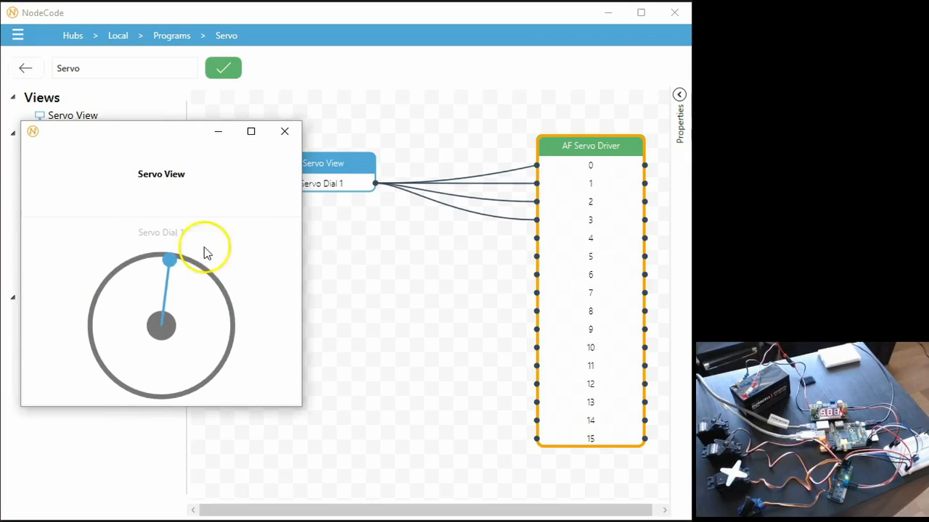
mouse_move(284, 130)
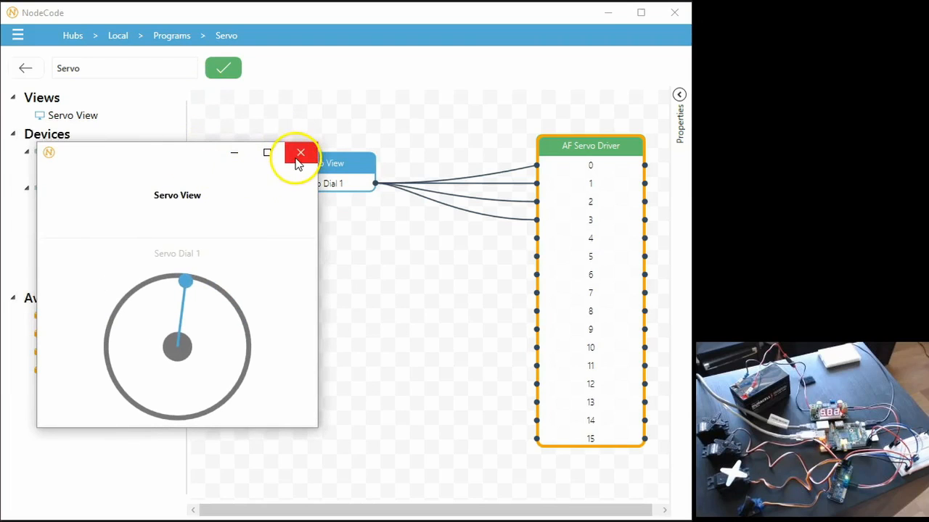
mouse_move(119, 363)
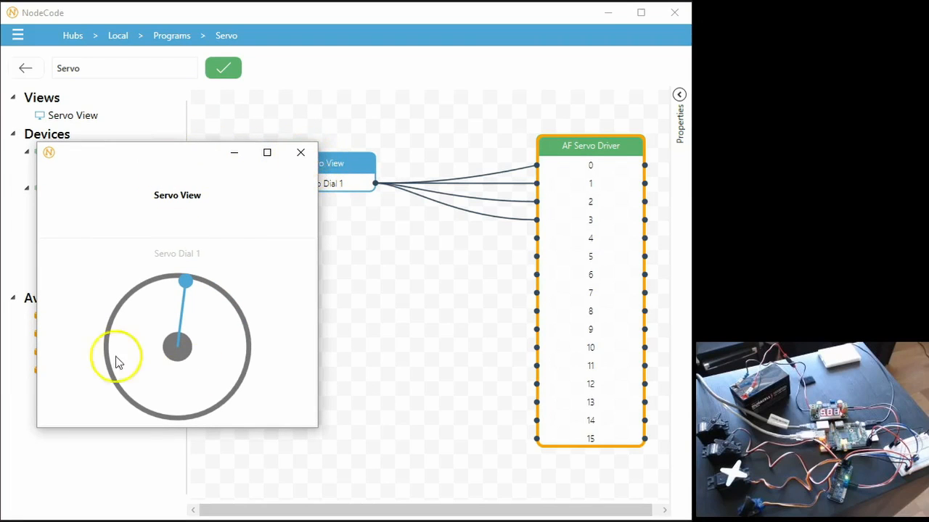
- Close the Servo View preview, nudge the Servo View node up-left and return to the Views list
left_click(300, 152)
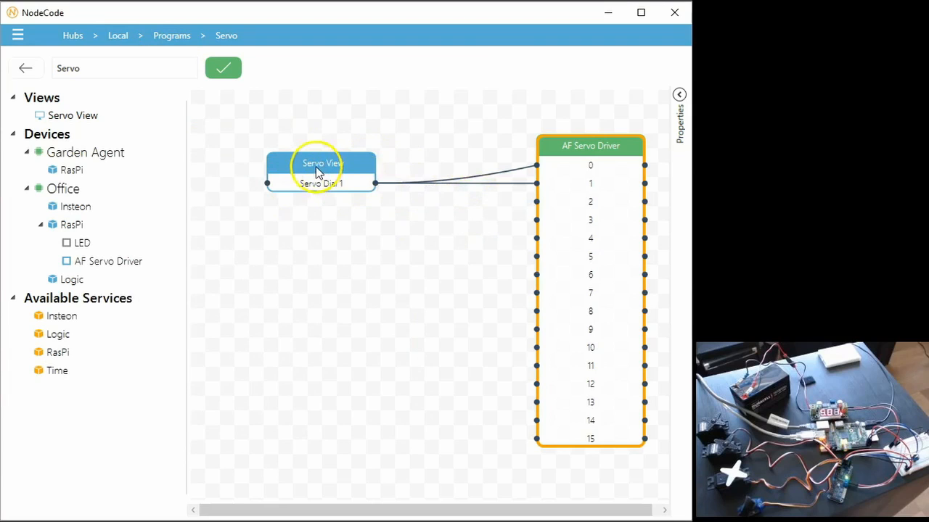
mouse_move(316, 149)
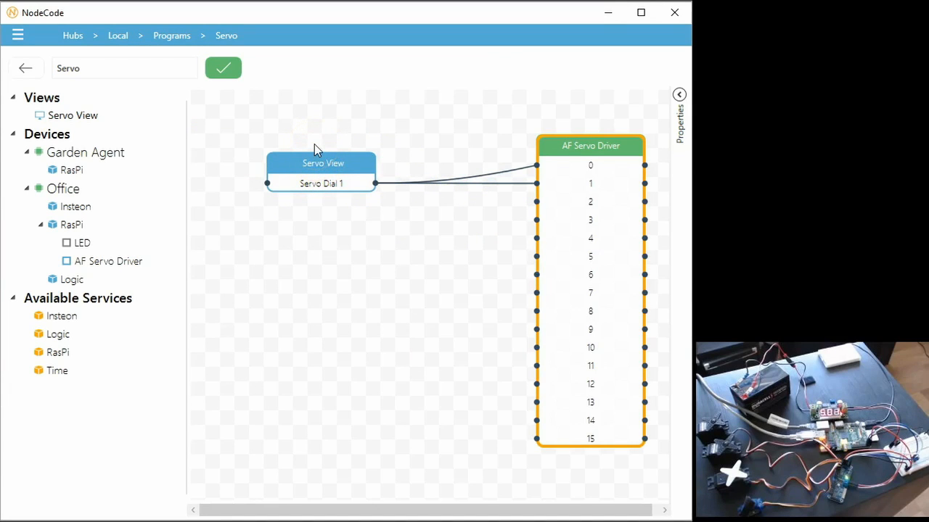
left_click_drag(322, 162, 305, 148)
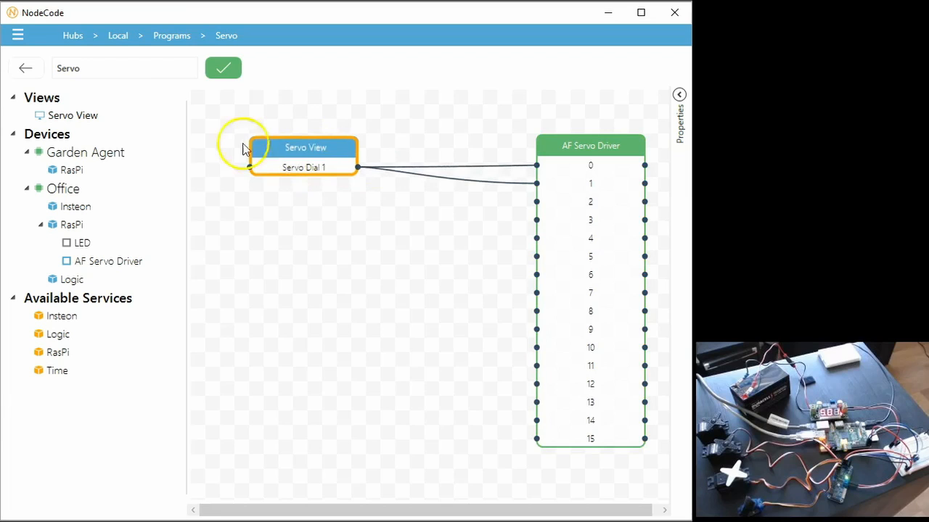
left_click(117, 35)
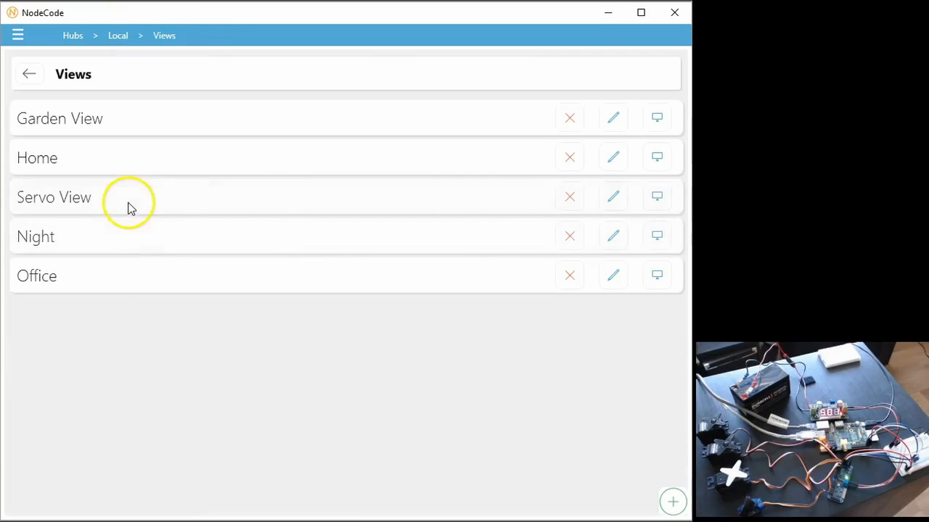
- Edit Servo View into a 2×2 grid with Servo Dial 2 and a Reset All button, then save
left_click(612, 197)
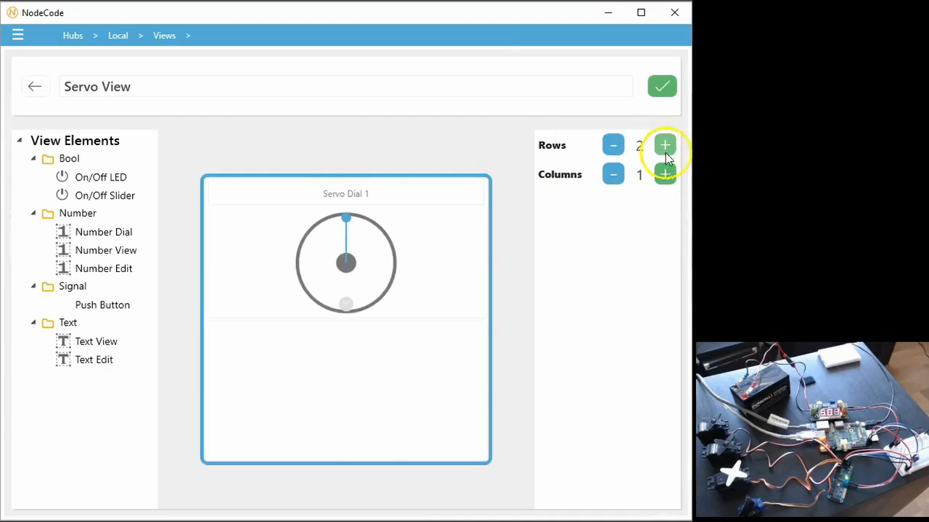
left_click(665, 174)
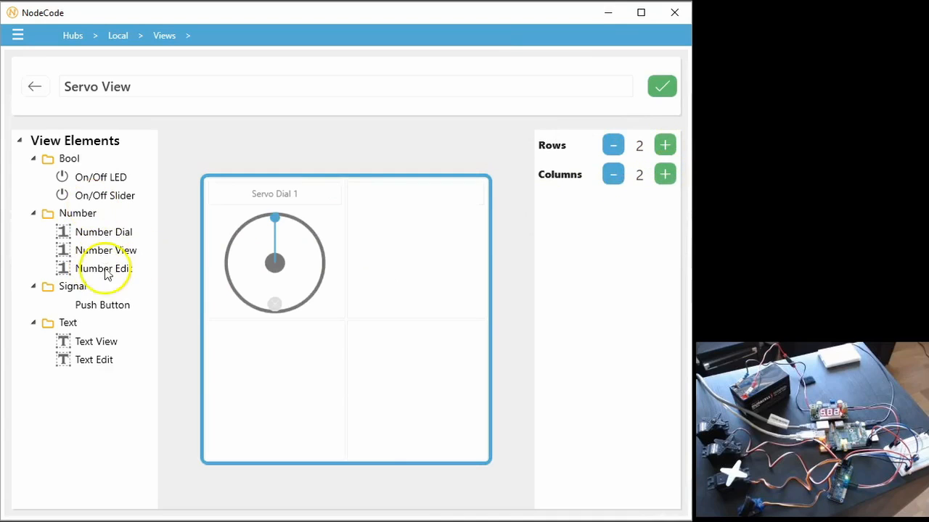
mouse_move(104, 232)
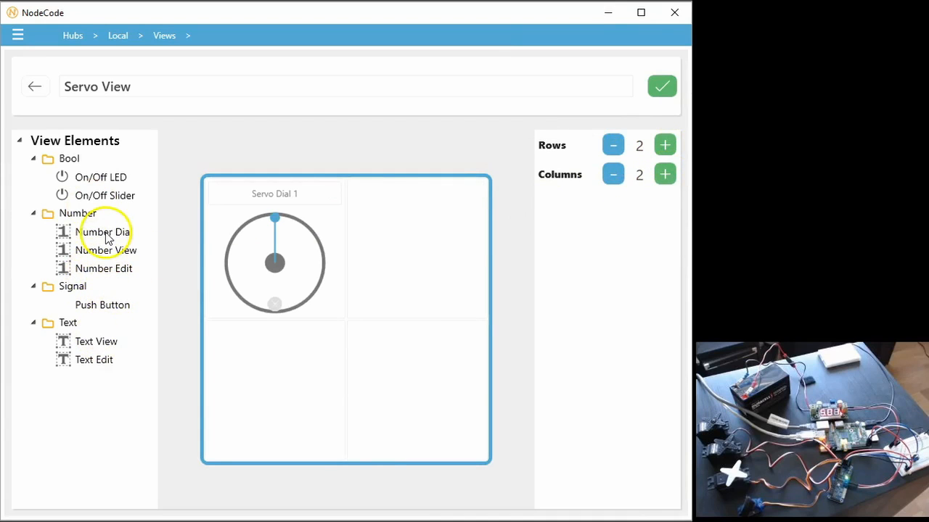
left_click_drag(105, 233, 418, 262)
type("Servo D")
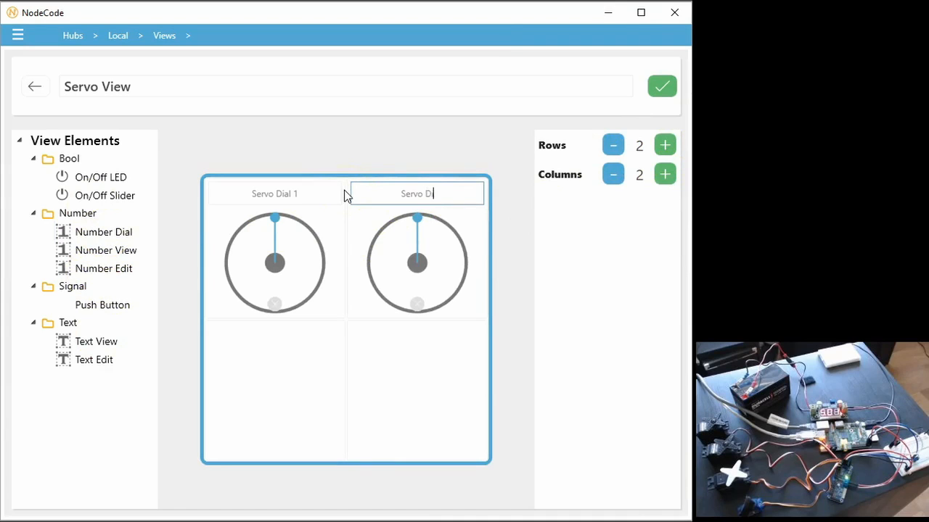
type("ial 2")
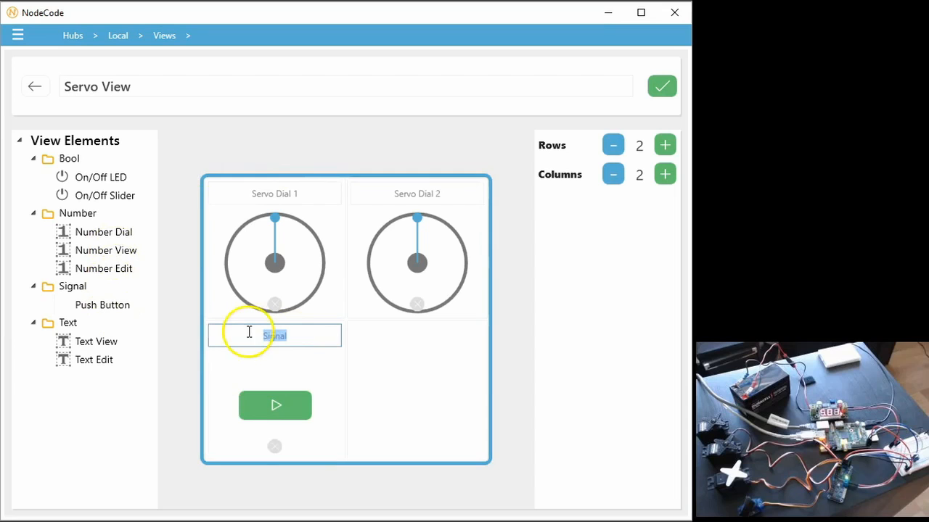
type("REset All")
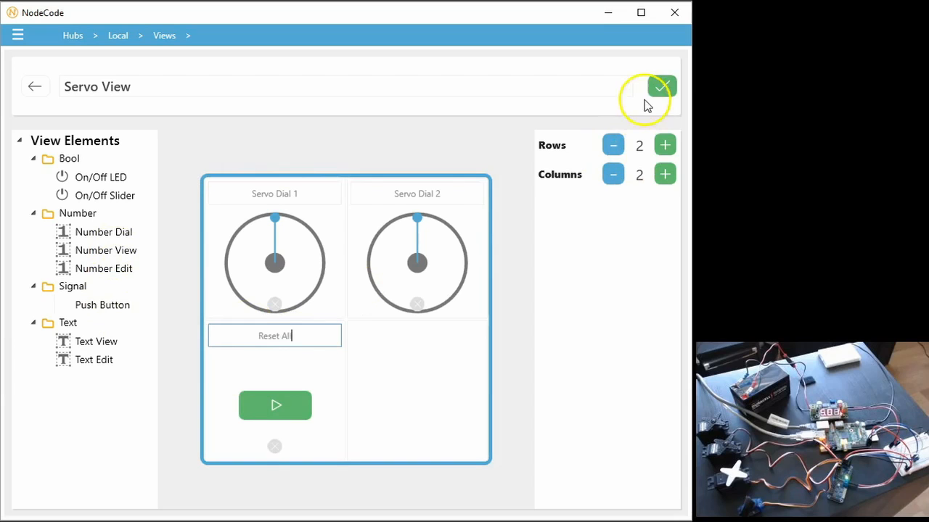
left_click(660, 87)
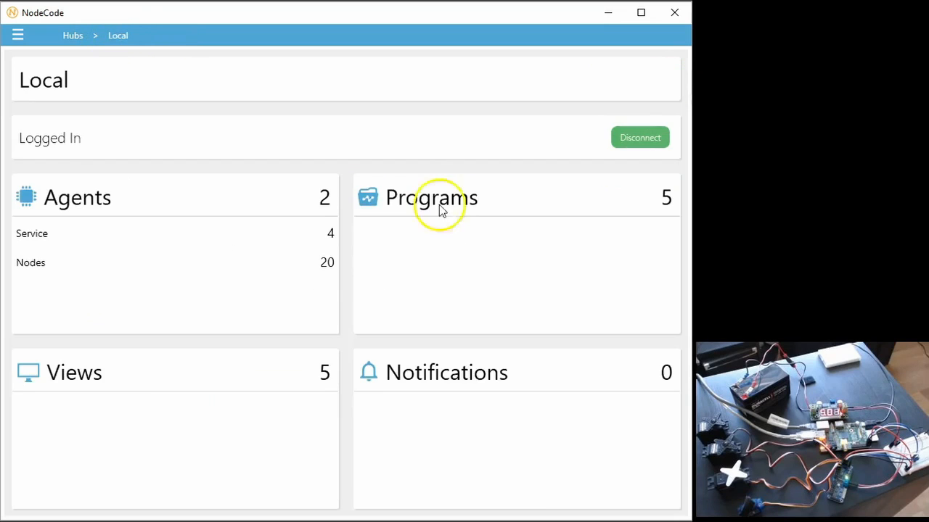
- Open the Servo program and turn Servo Dial 1 and Servo Dial 2 to new angles in the preview
left_click(431, 198)
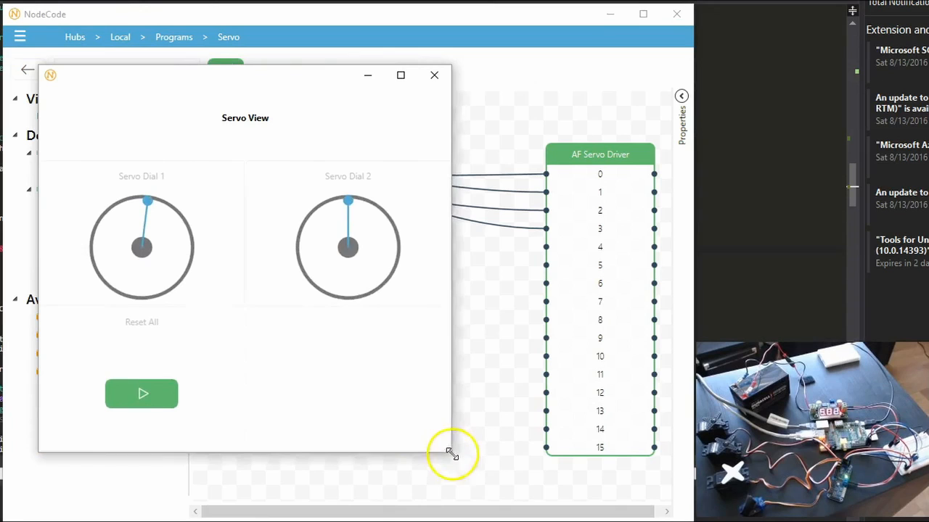
left_click_drag(348, 200, 399, 247)
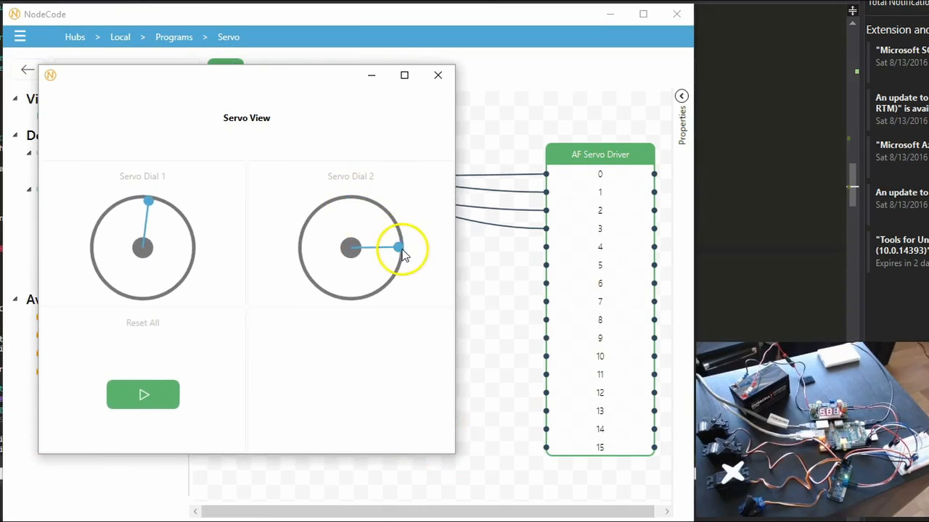
left_click_drag(399, 248, 355, 296)
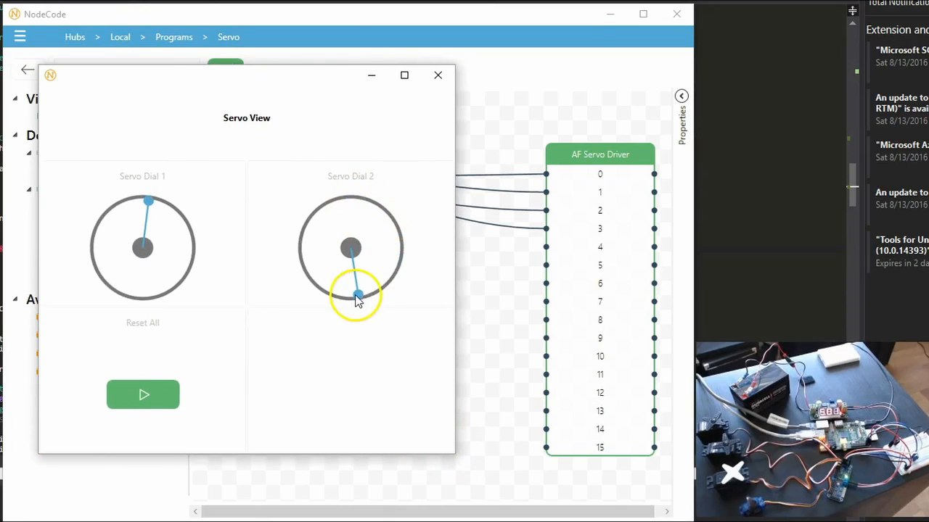
left_click_drag(355, 293, 186, 269)
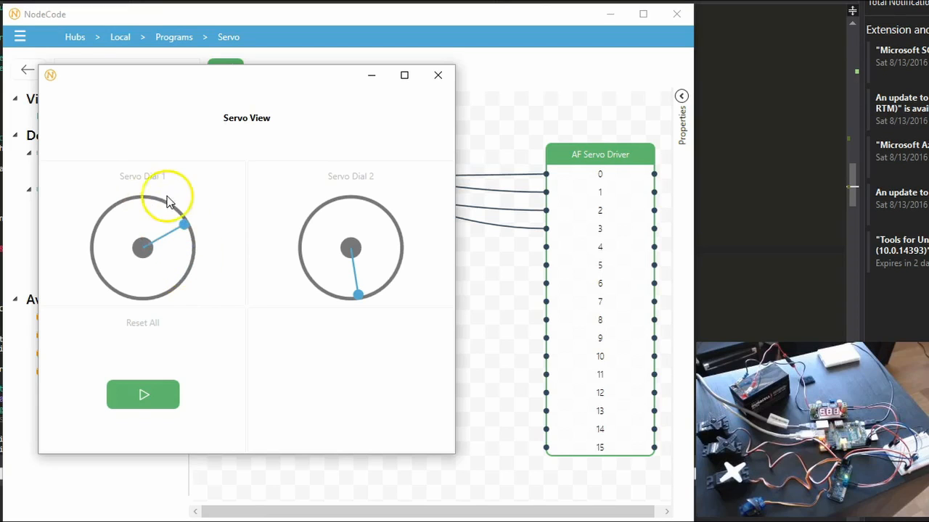
left_click_drag(183, 226, 142, 202)
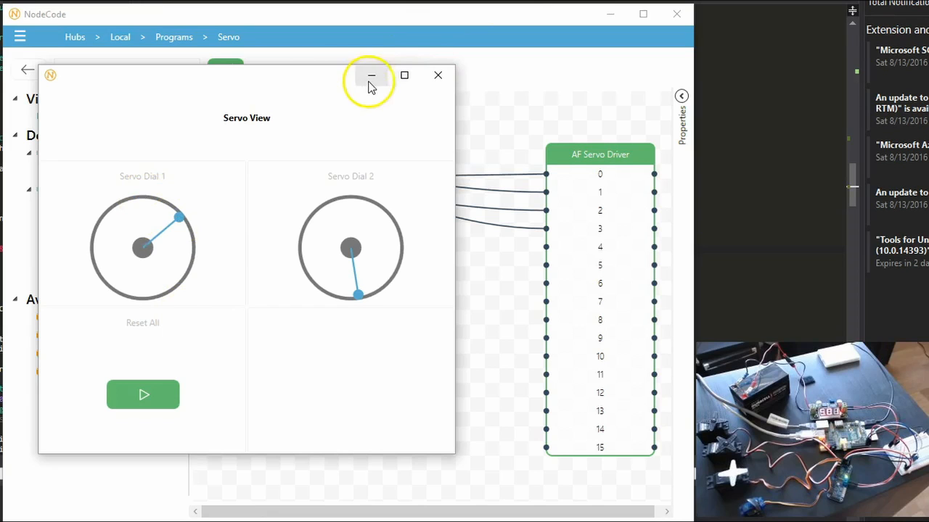
left_click(371, 75)
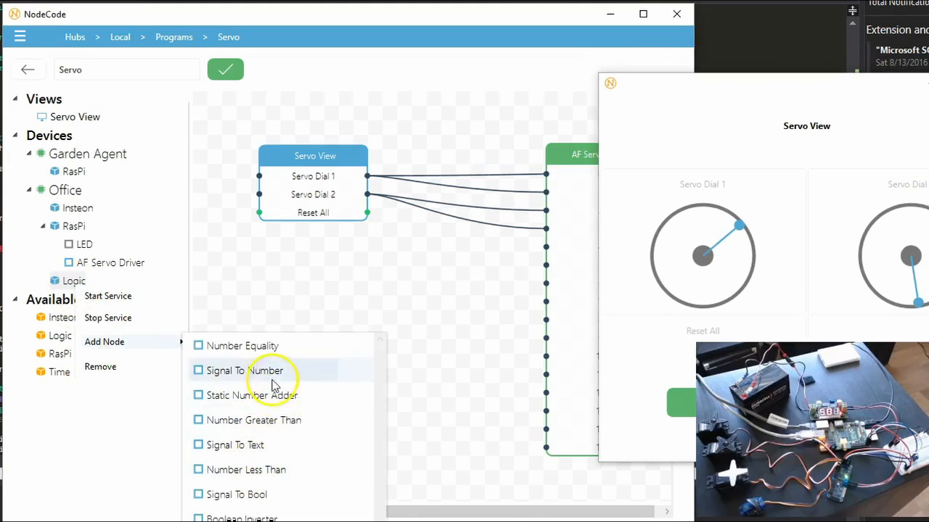
- Add a Signal To Number node and set its Output Value to 50 in Properties
left_click(244, 370)
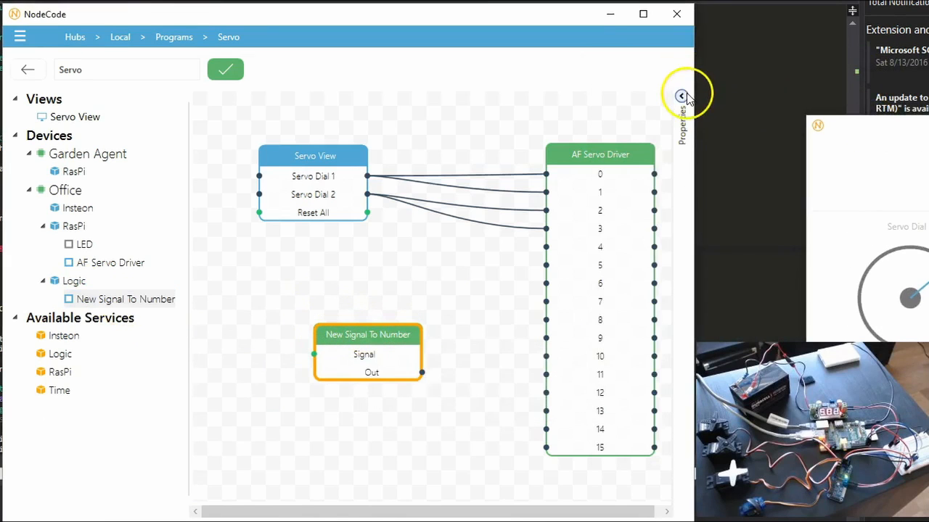
left_click(681, 96)
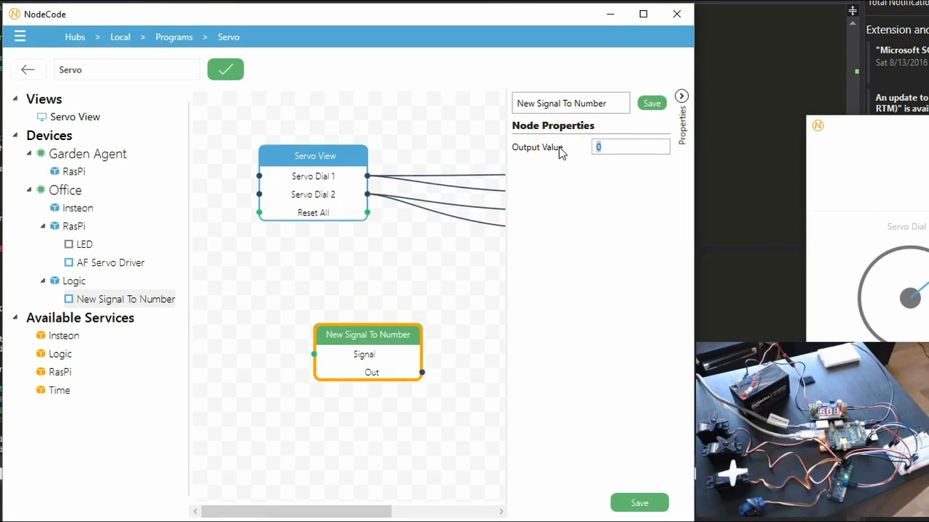
type("50")
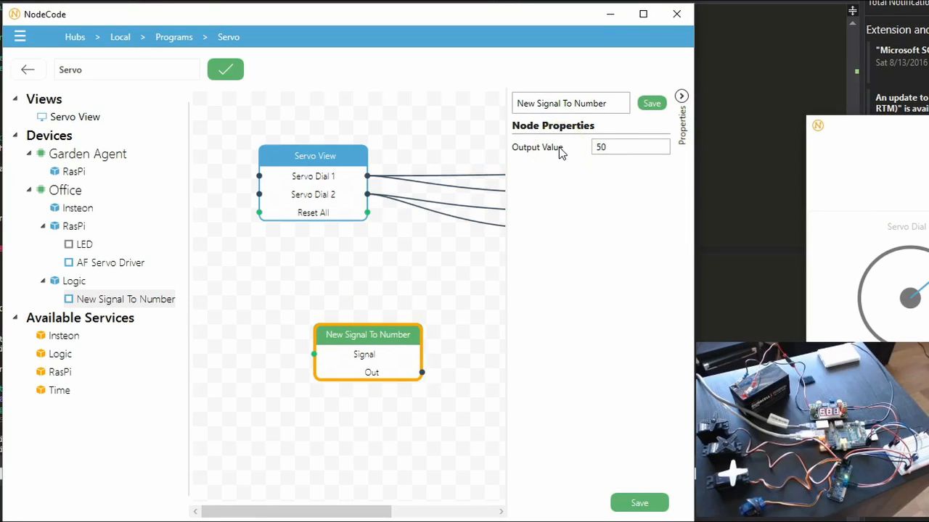
left_click_drag(369, 334, 344, 287)
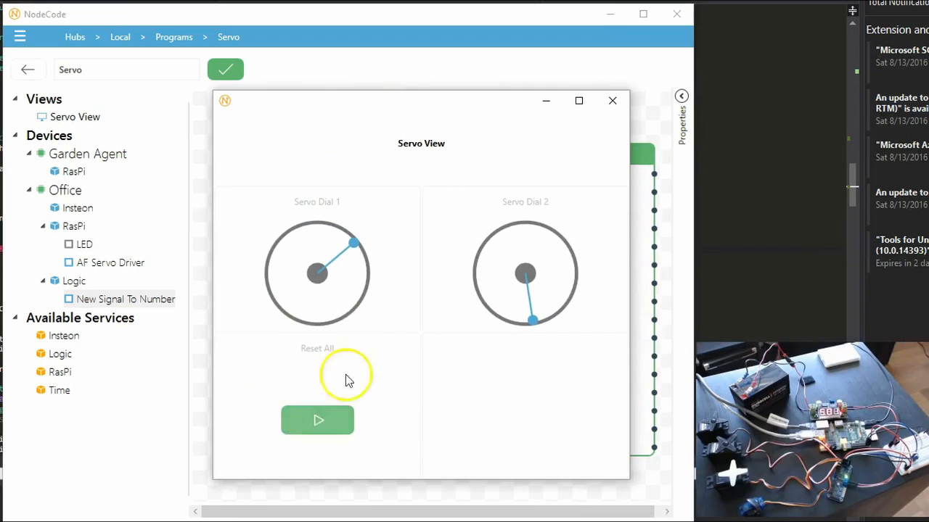
- Enlarge the preview, turn both dials, then Reset All to send both servos to 50
left_click(612, 100)
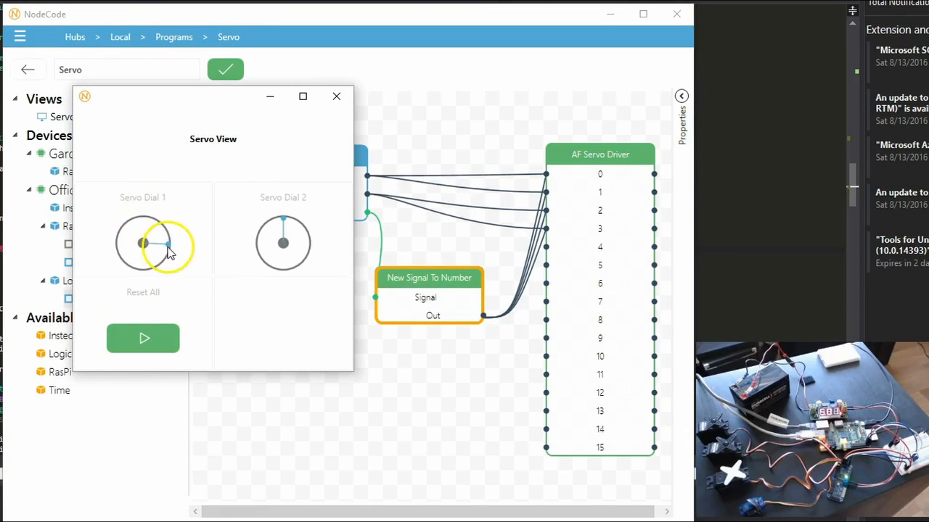
left_click_drag(349, 375, 408, 452)
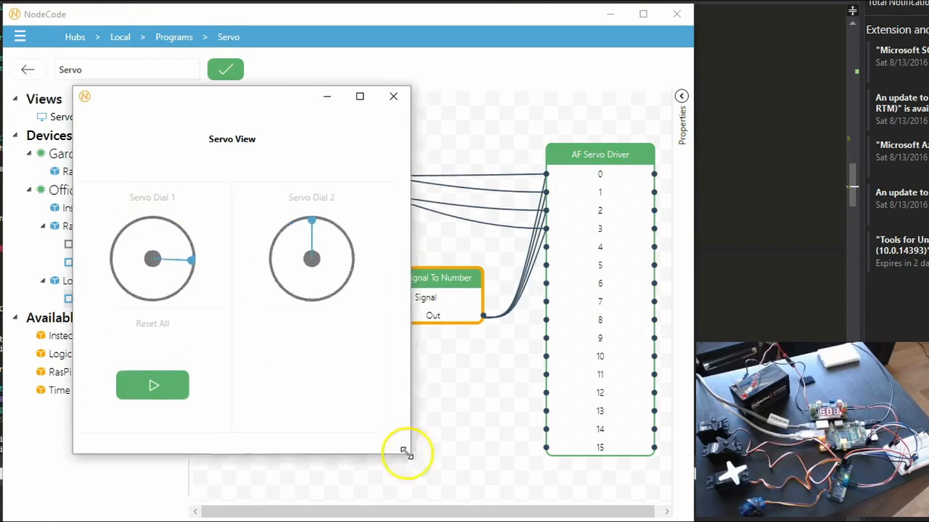
left_click_drag(403, 450, 476, 482)
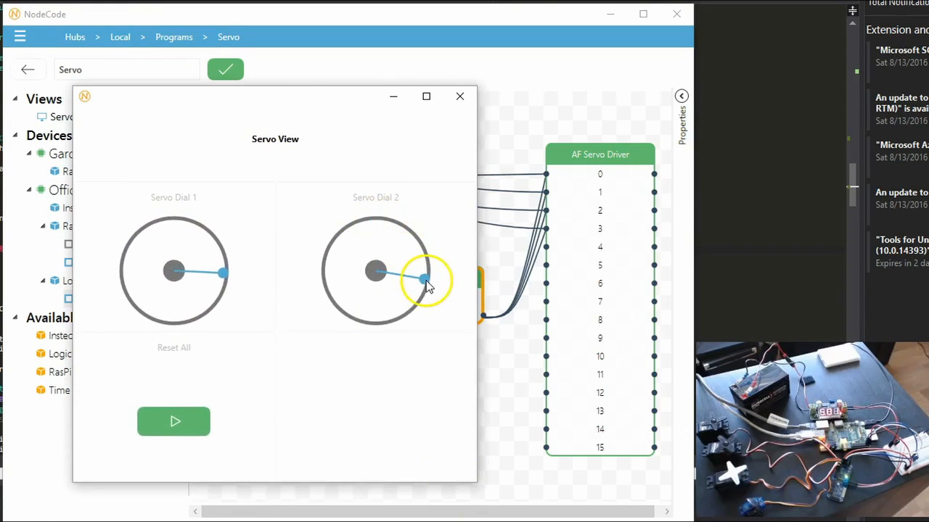
left_click_drag(424, 278, 333, 293)
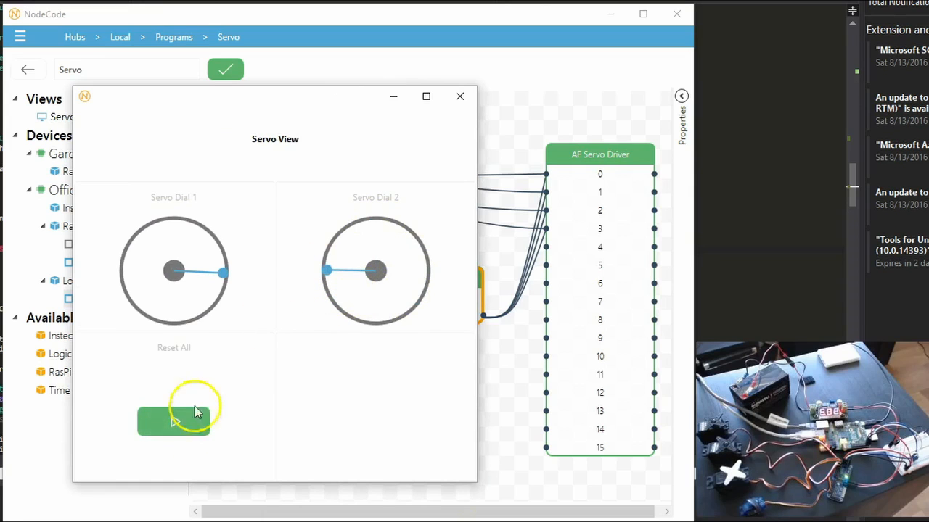
left_click_drag(224, 272, 135, 301)
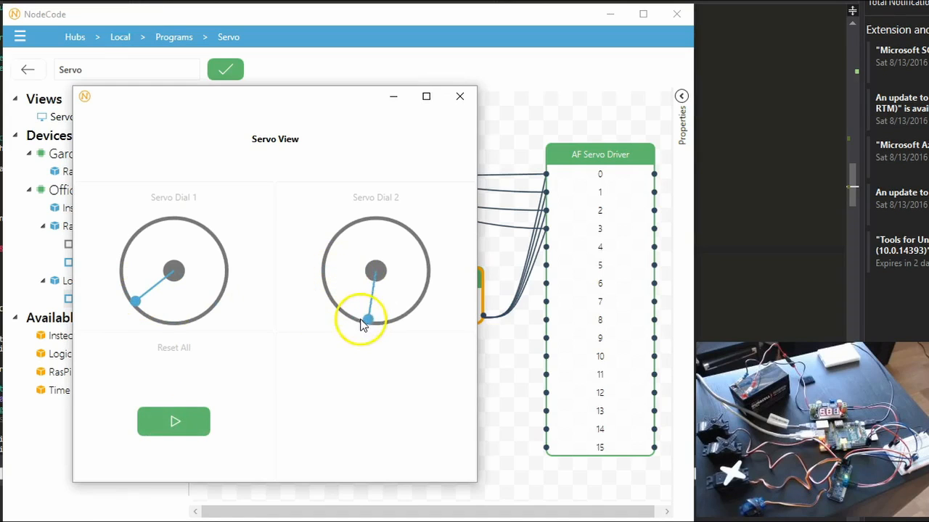
left_click(458, 96)
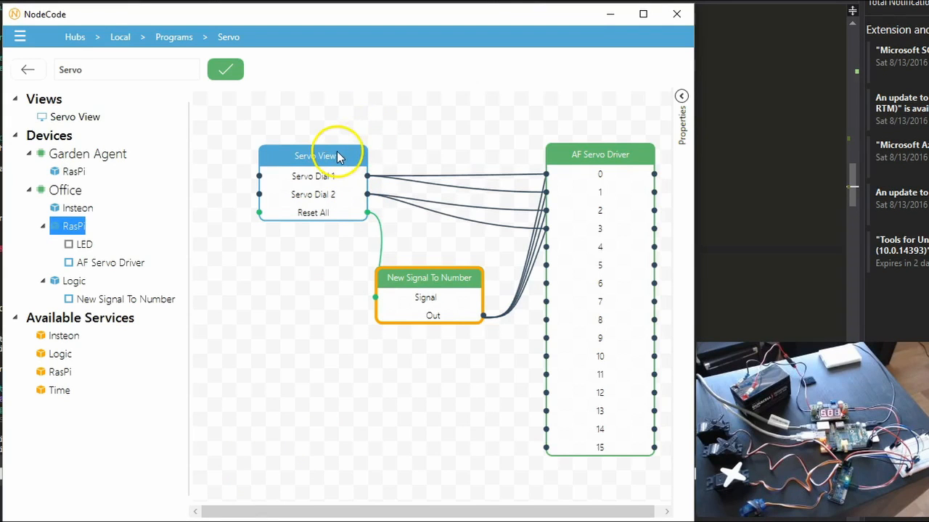
mouse_move(419, 171)
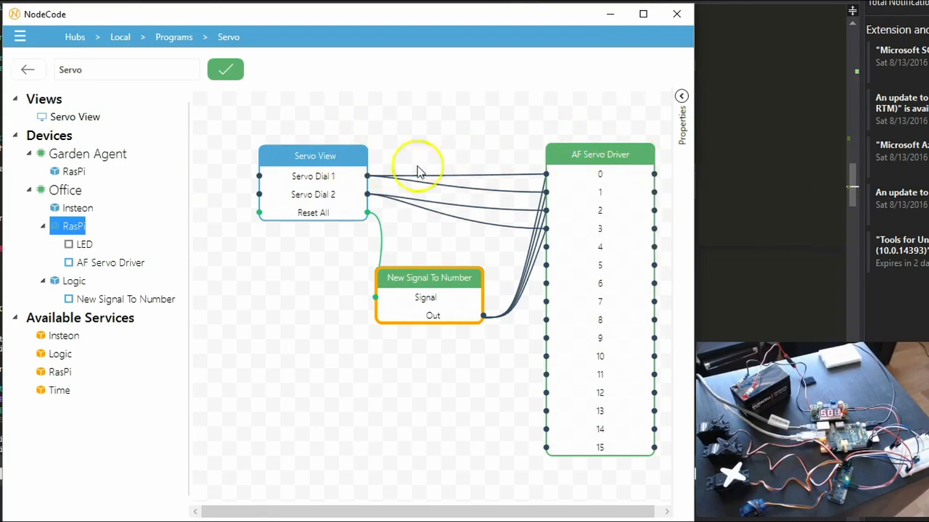